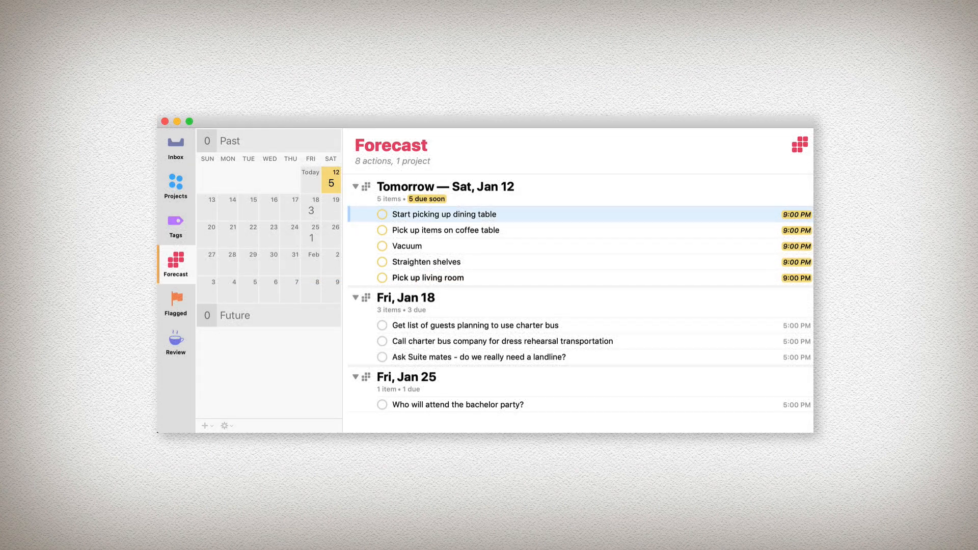
# Step: Enable the Flag Button column in the Forecast view settings
pyautogui.click(798, 143)
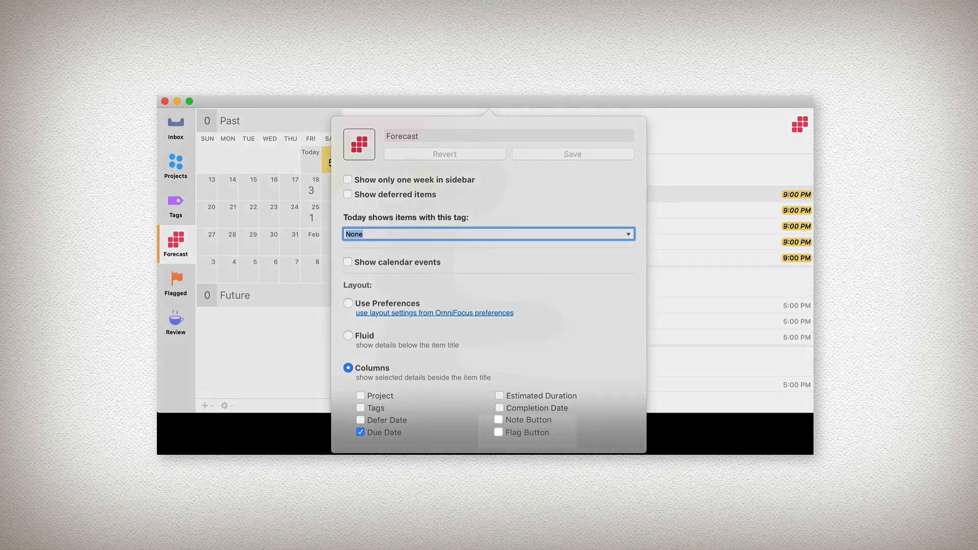
pyautogui.click(499, 432)
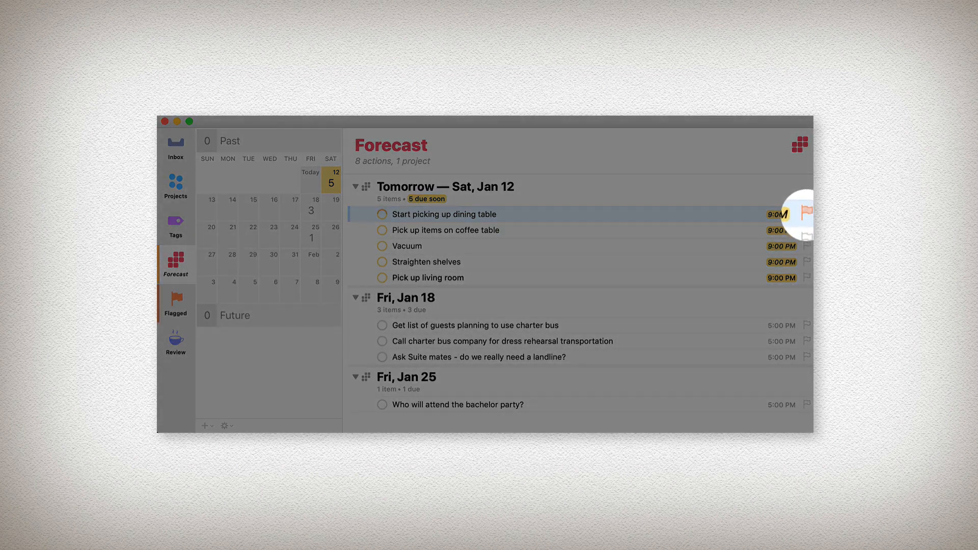
pyautogui.moveTo(793, 341)
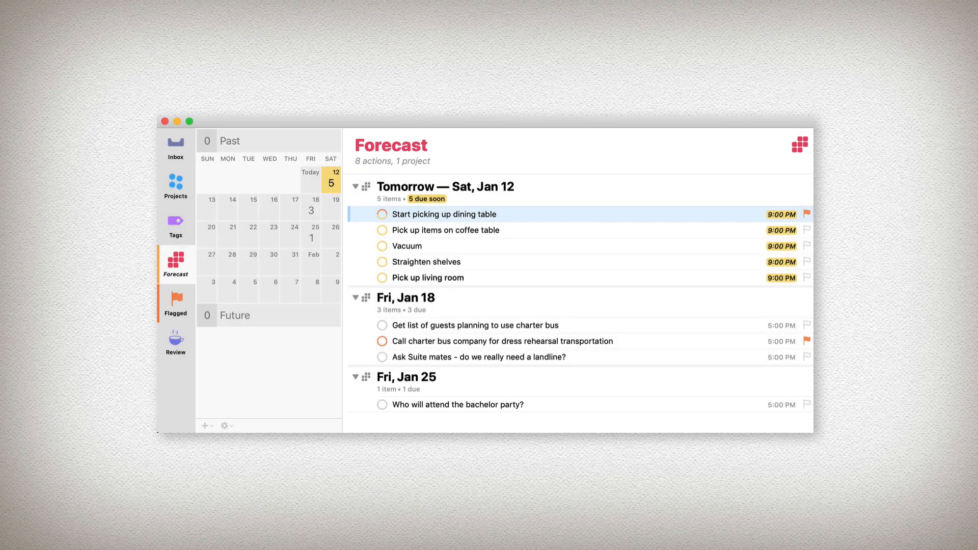
# Step: Flag 'Start picking up dining table' and the charter bus call action
pyautogui.press('cmd+5')
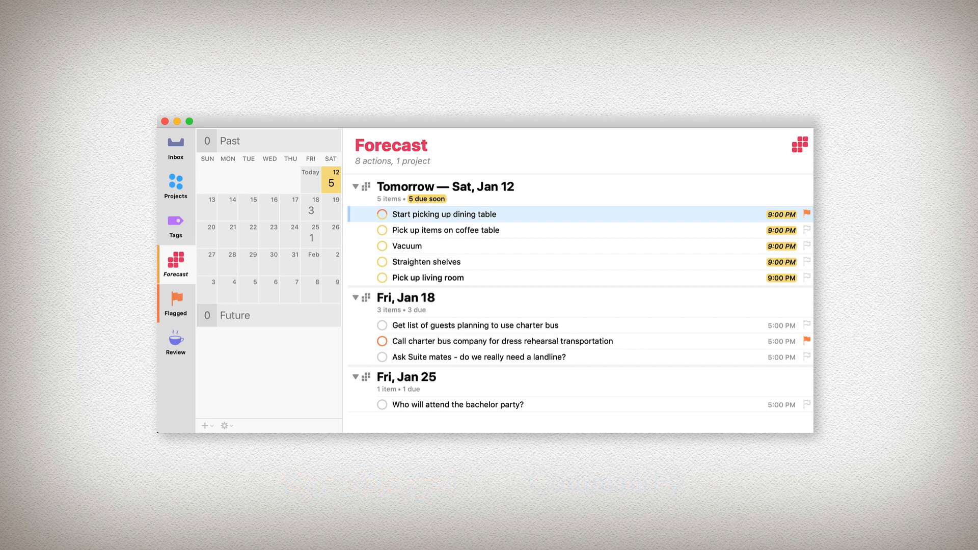
# Step: Switch to the Flagged perspective showing both flagged actions under Home and Calls
pyautogui.click(175, 303)
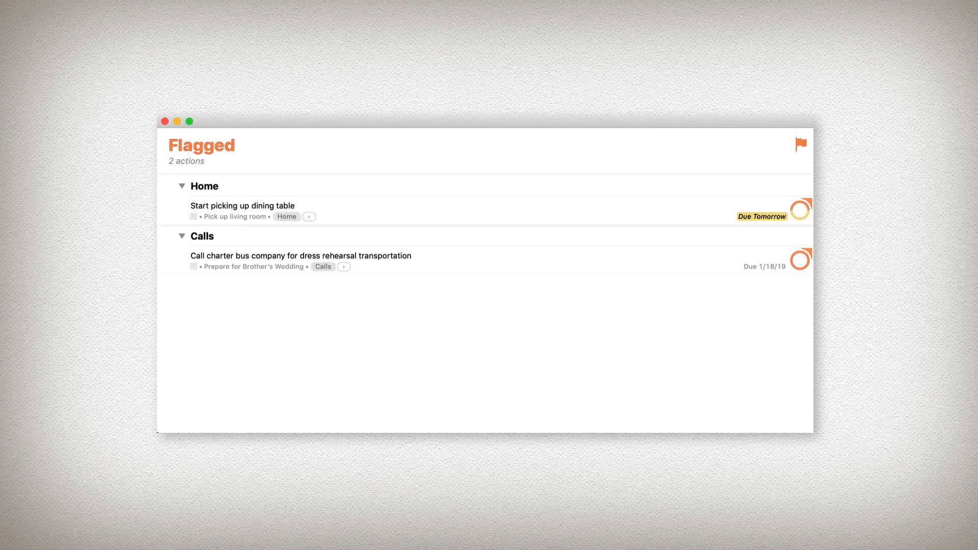
# Step: Set the Flagged perspective to a Columns layout with all detail columns unticked
pyautogui.click(801, 144)
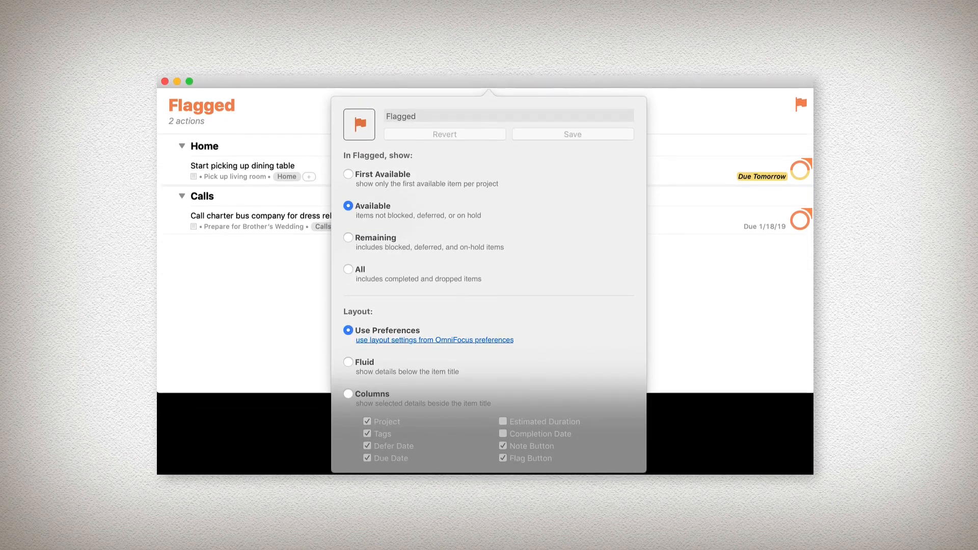
pyautogui.press('shift+cmd+v')
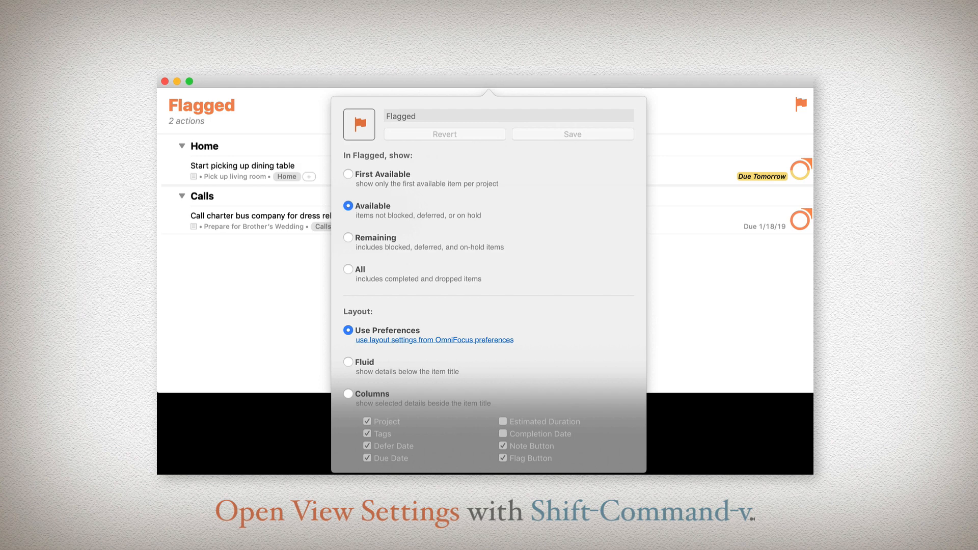
pyautogui.click(349, 393)
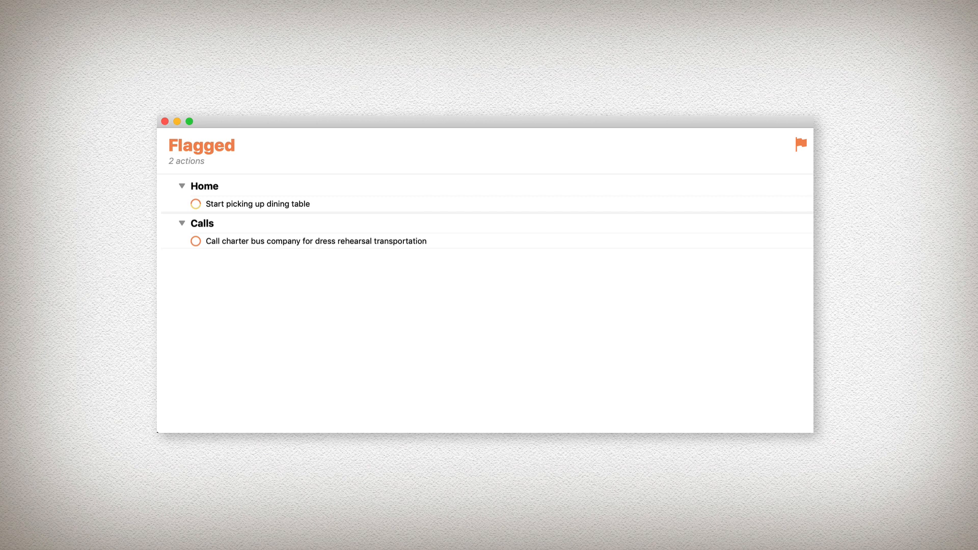
# Step: Check off 'Start picking up dining table' and the charter bus call action
pyautogui.click(195, 204)
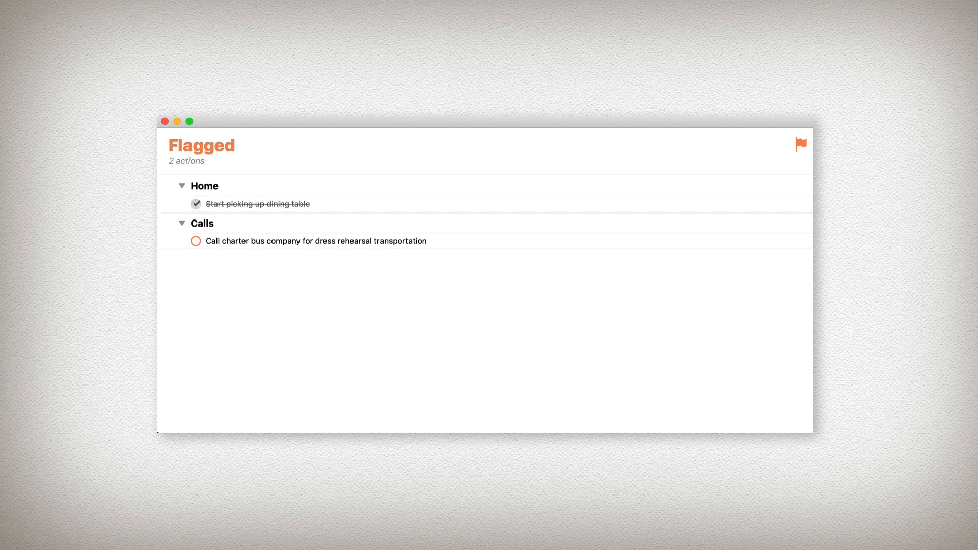
pyautogui.click(195, 241)
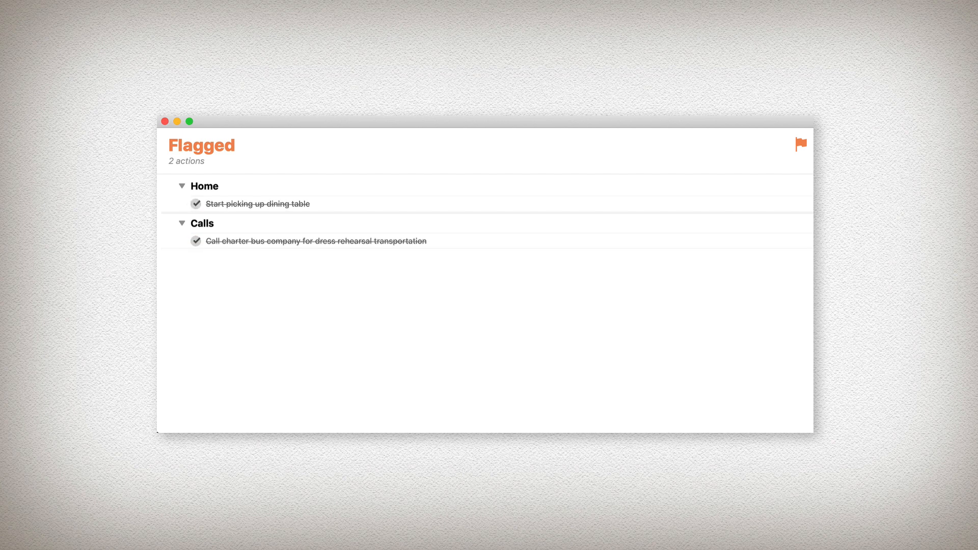